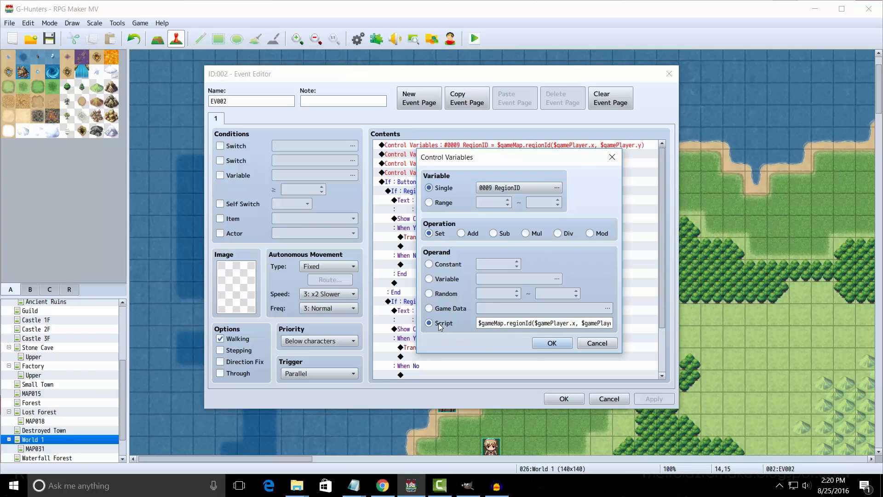
Step: Open the RegionID command's variable list and close it without changes
{"action": "left_click", "coordinate": [556, 187]}
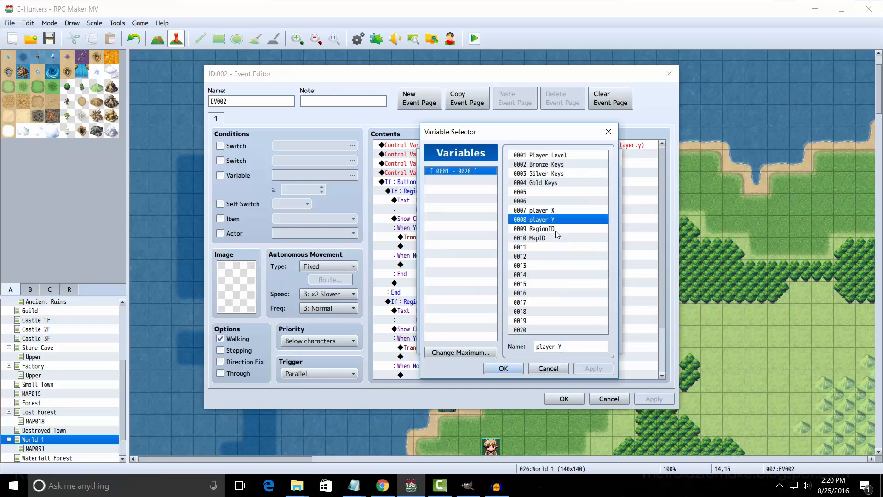
{"action": "left_click", "coordinate": [502, 368]}
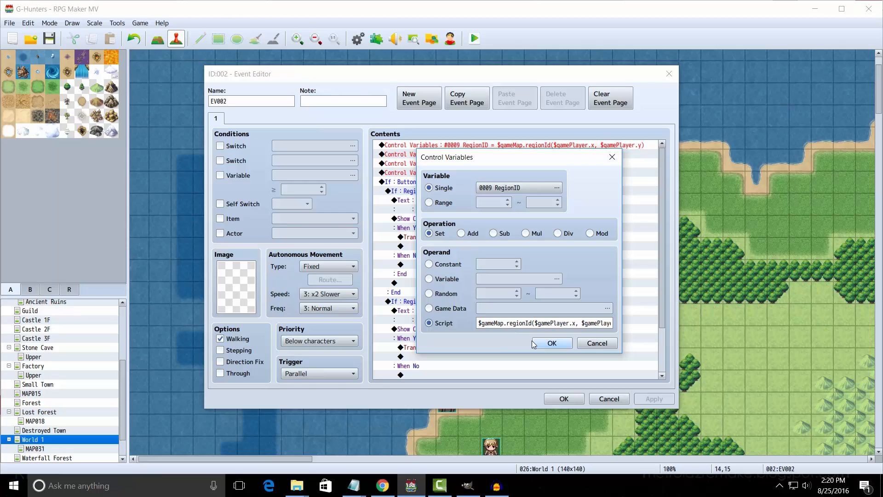
{"action": "mouse_move", "coordinate": [499, 346]}
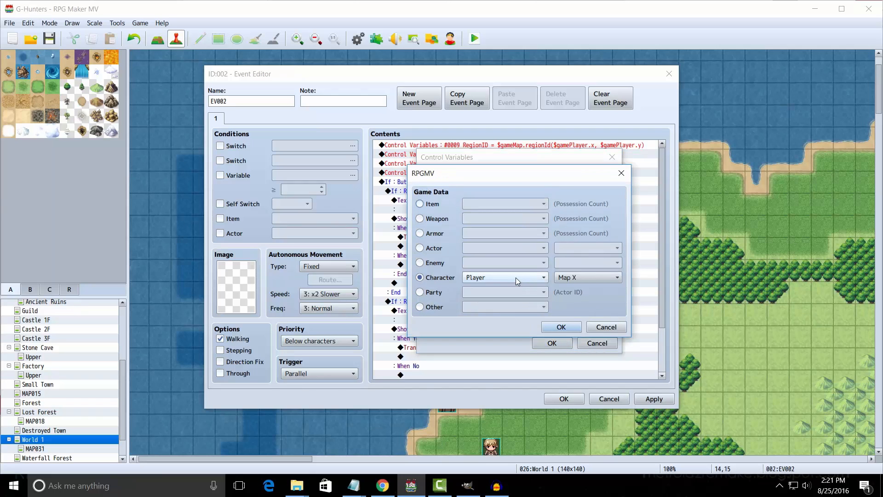
Step: Keep Map X as the player coordinate source, then open the Pagedown button condition
{"action": "left_click", "coordinate": [587, 277]}
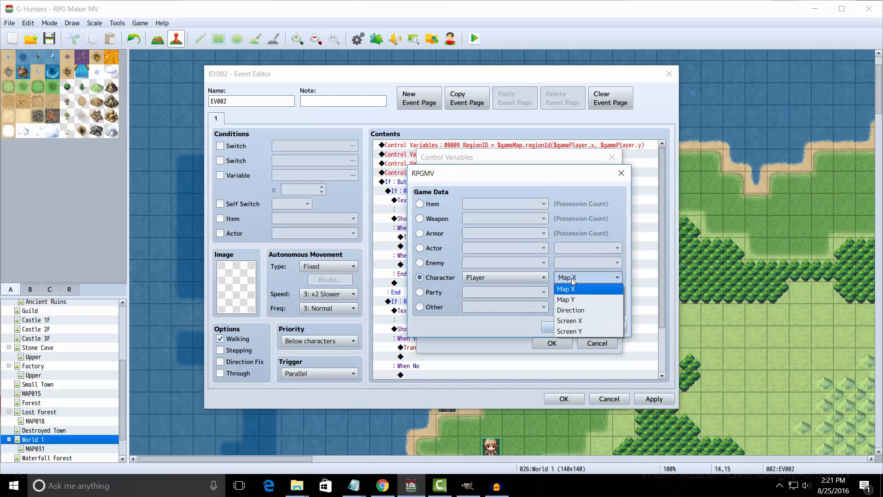
{"action": "left_click", "coordinate": [564, 289]}
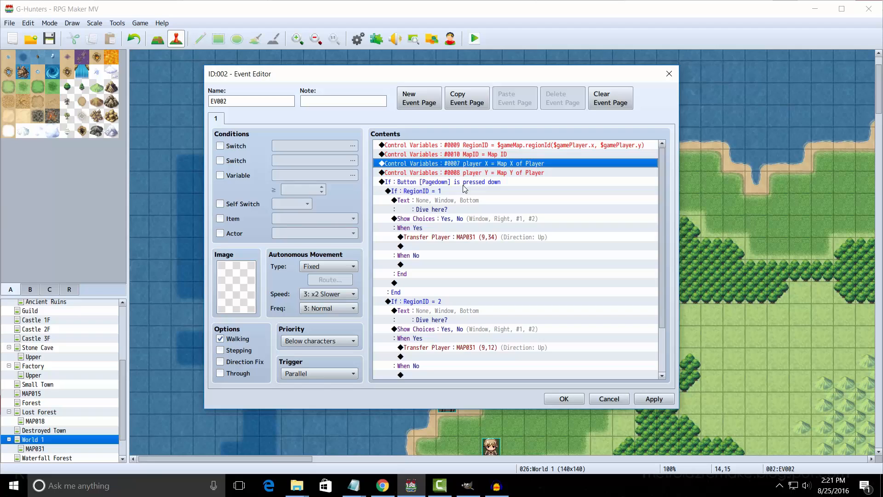
{"action": "double_click", "coordinate": [444, 181]}
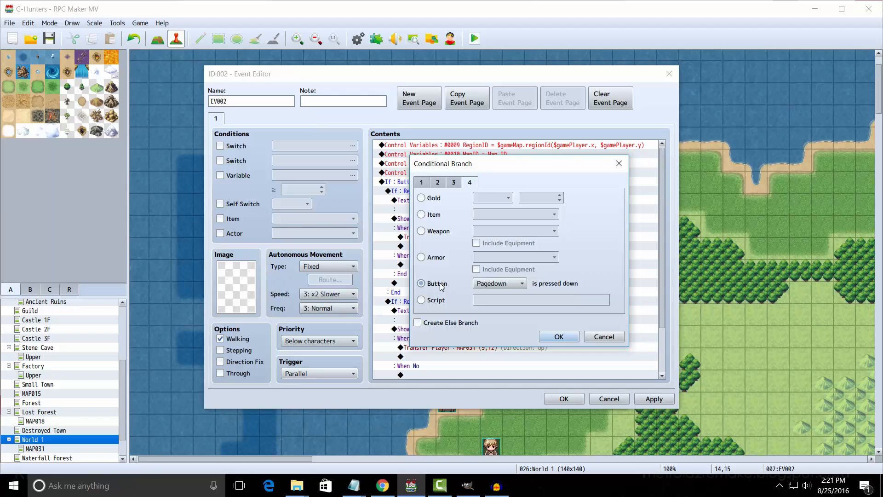
Step: Check that the RegionID 1 branch transfers the player to MAP031, then close the preview
{"action": "left_click", "coordinate": [421, 283]}
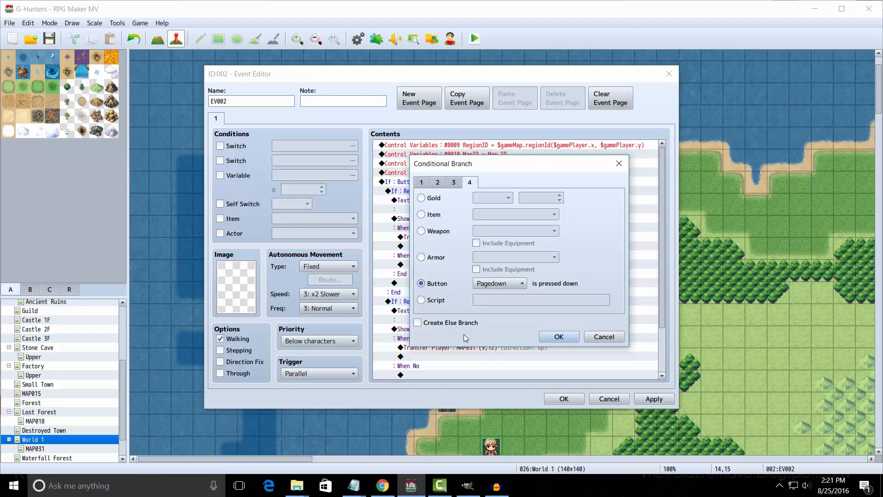
{"action": "left_click", "coordinate": [558, 336]}
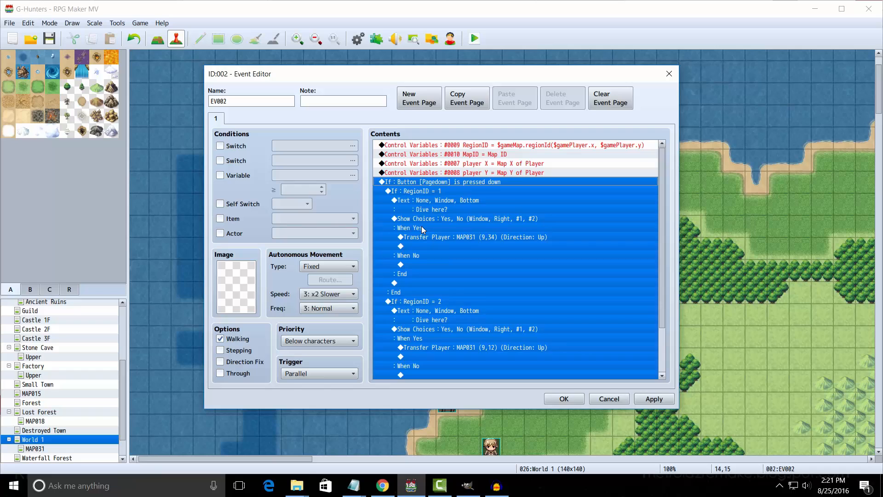
{"action": "double_click", "coordinate": [411, 191]}
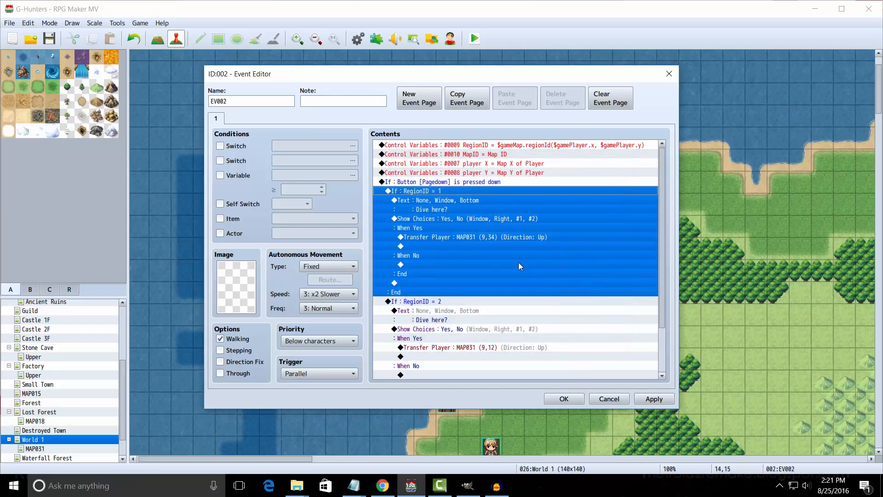
{"action": "left_click", "coordinate": [445, 200]}
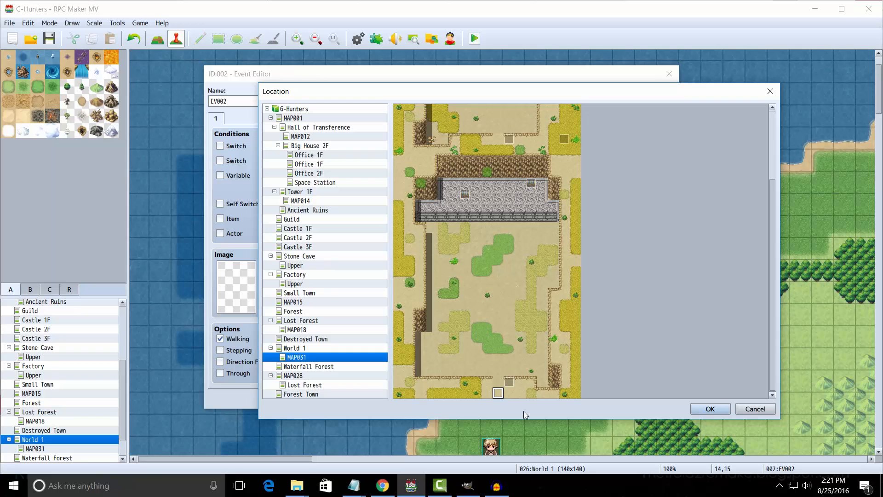
{"action": "left_click", "coordinate": [709, 409]}
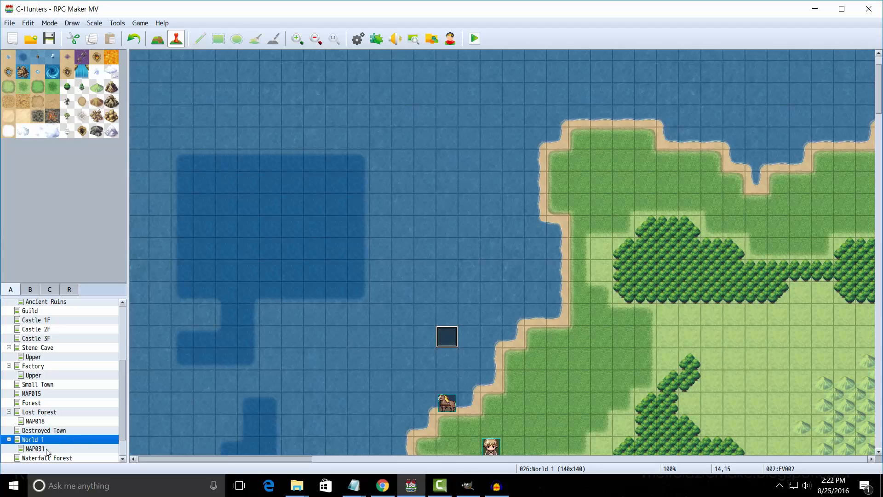
Step: On MAP031, review the Return event's boat prompt, vehicle boarding, fade-out and transfer commands
{"action": "left_click", "coordinate": [35, 448]}
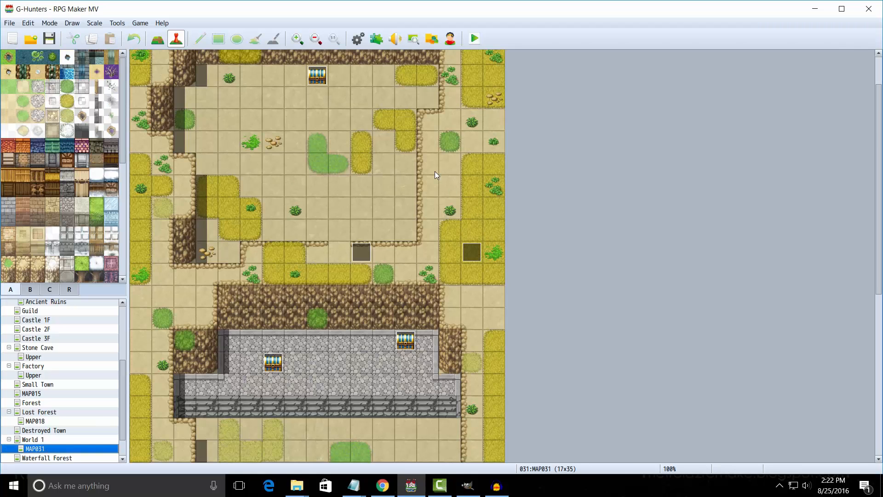
{"action": "double_click", "coordinate": [361, 252]}
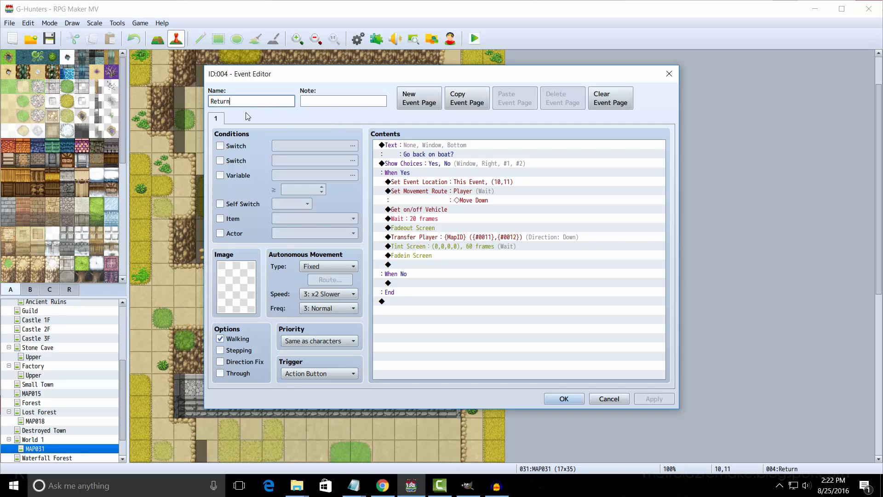
{"action": "mouse_move", "coordinate": [476, 147]}
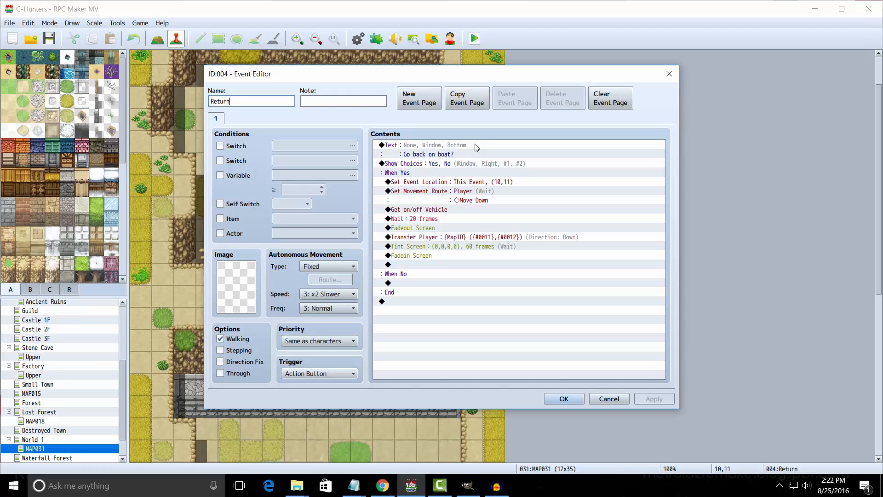
{"action": "left_click", "coordinate": [426, 145]}
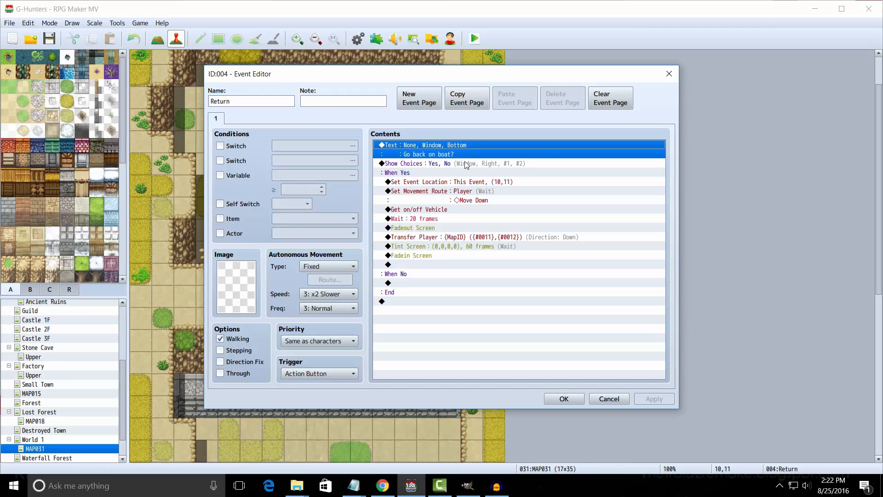
{"action": "left_click", "coordinate": [318, 340]}
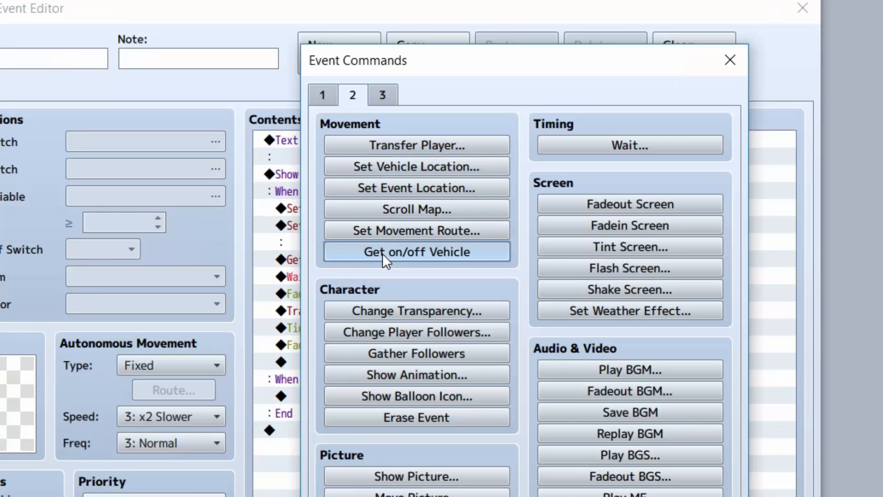
{"action": "left_click", "coordinate": [416, 251]}
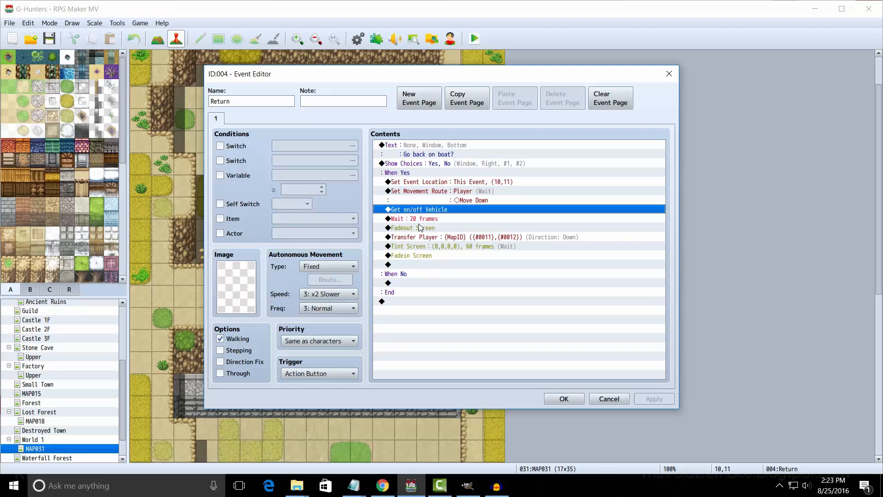
{"action": "left_click", "coordinate": [415, 227]}
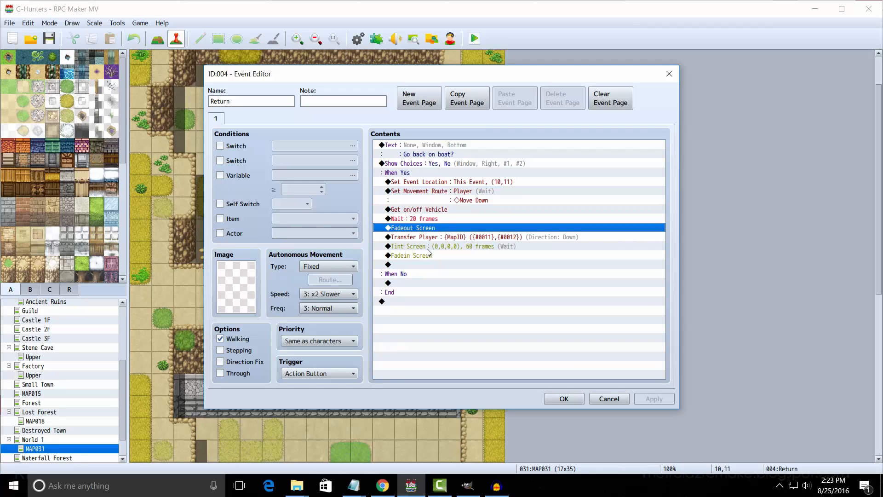
{"action": "left_click", "coordinate": [467, 236]}
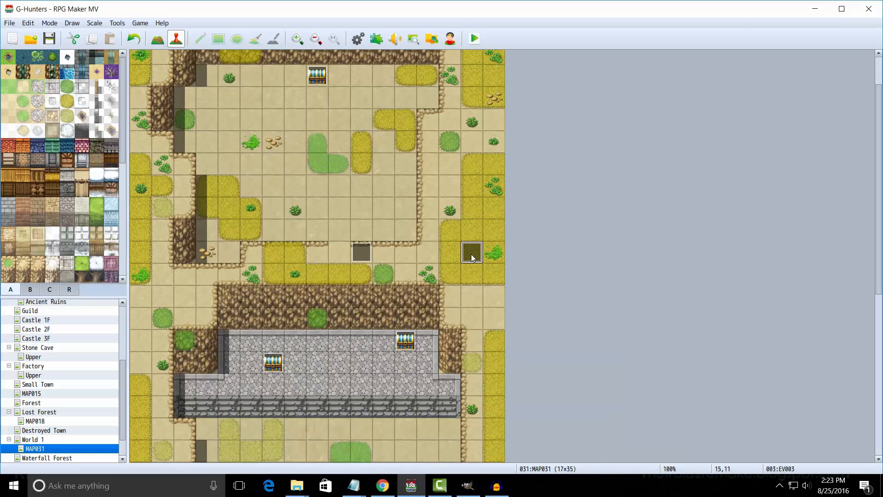
Step: Open MAP031's EV003 arrival event and preview where the Return event gets placed
{"action": "double_click", "coordinate": [471, 252]}
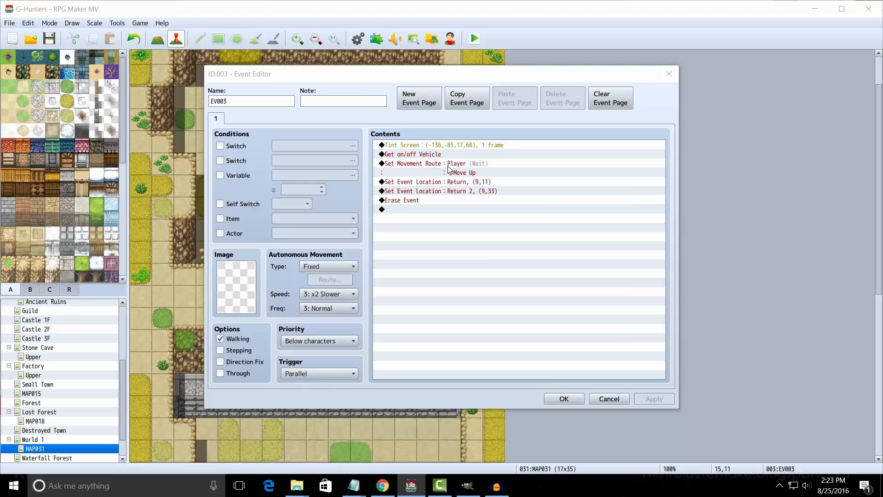
{"action": "left_click", "coordinate": [412, 154]}
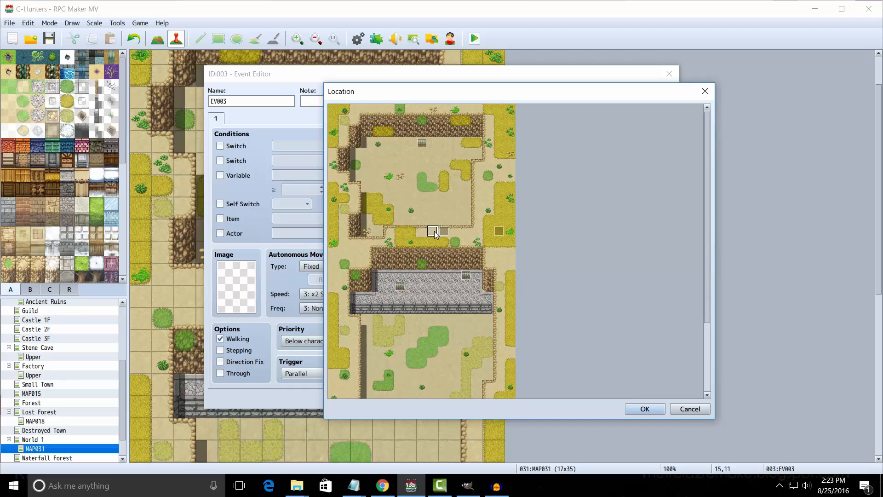
{"action": "left_click", "coordinate": [644, 408]}
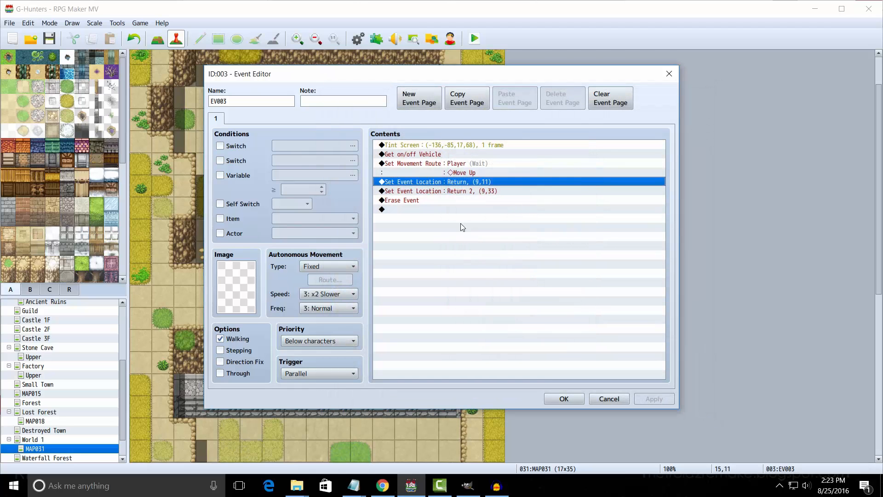